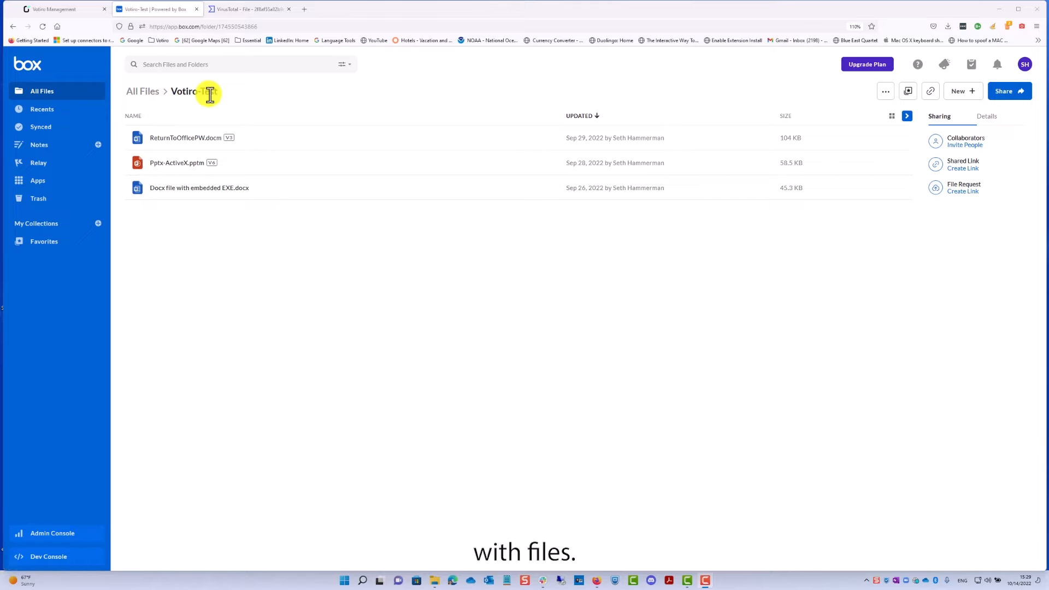
{"action": "mouse_move", "coordinate": [265, 179]}
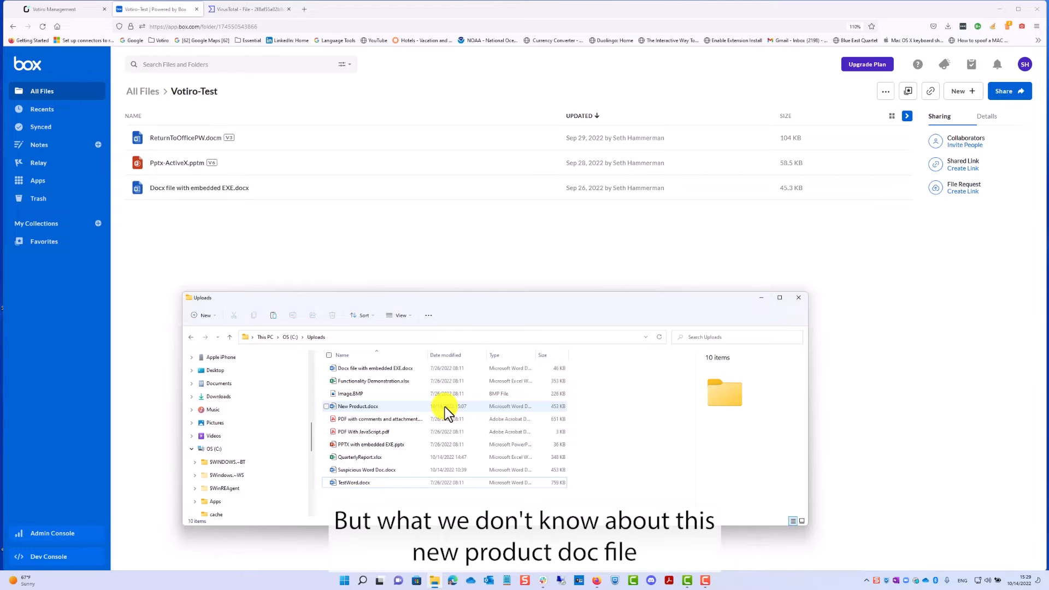
- Review VirusTotal's detections for New Product.docx: Google and Ikarus flag it malicious
{"action": "left_click", "coordinate": [247, 9]}
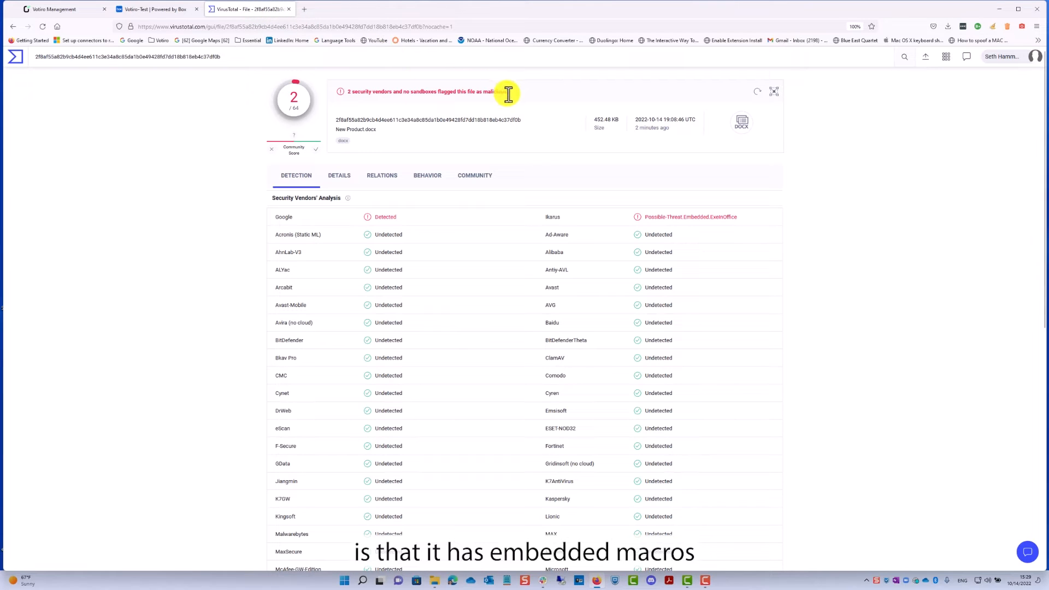
{"action": "mouse_move", "coordinate": [509, 98]}
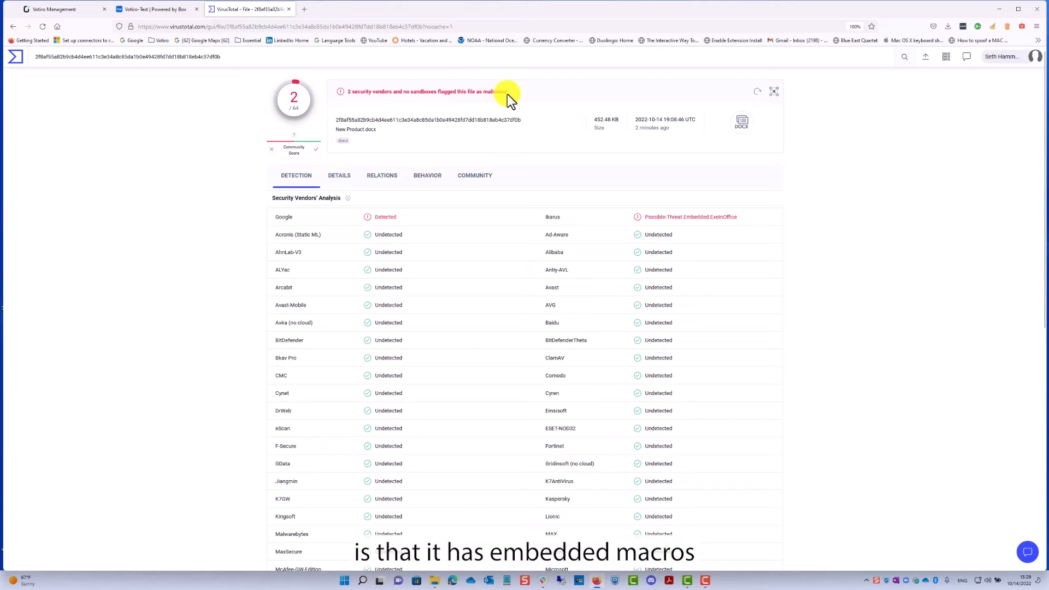
{"action": "mouse_move", "coordinate": [366, 233]}
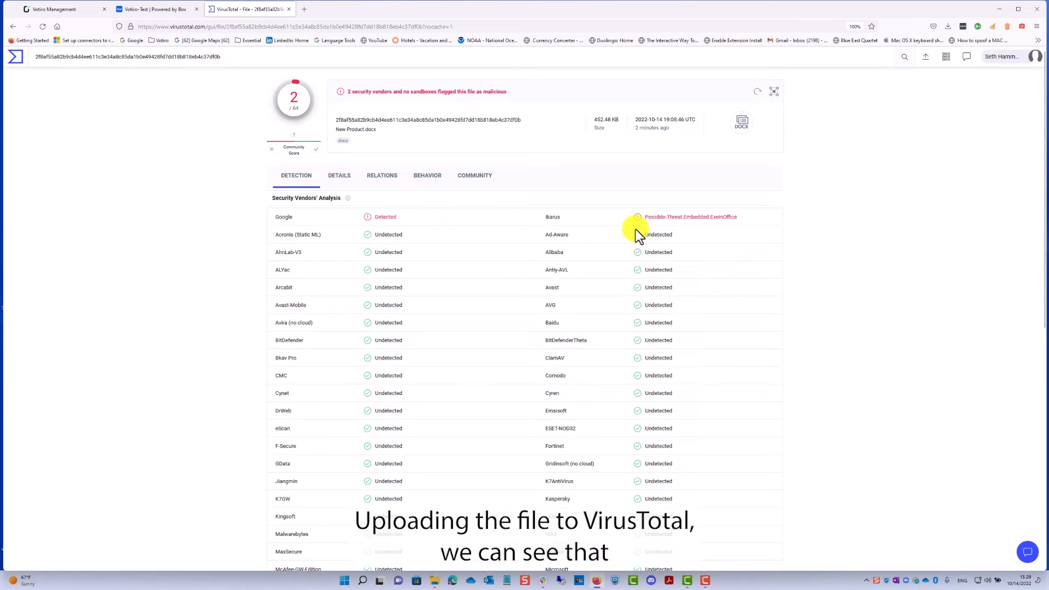
{"action": "mouse_move", "coordinate": [663, 235]}
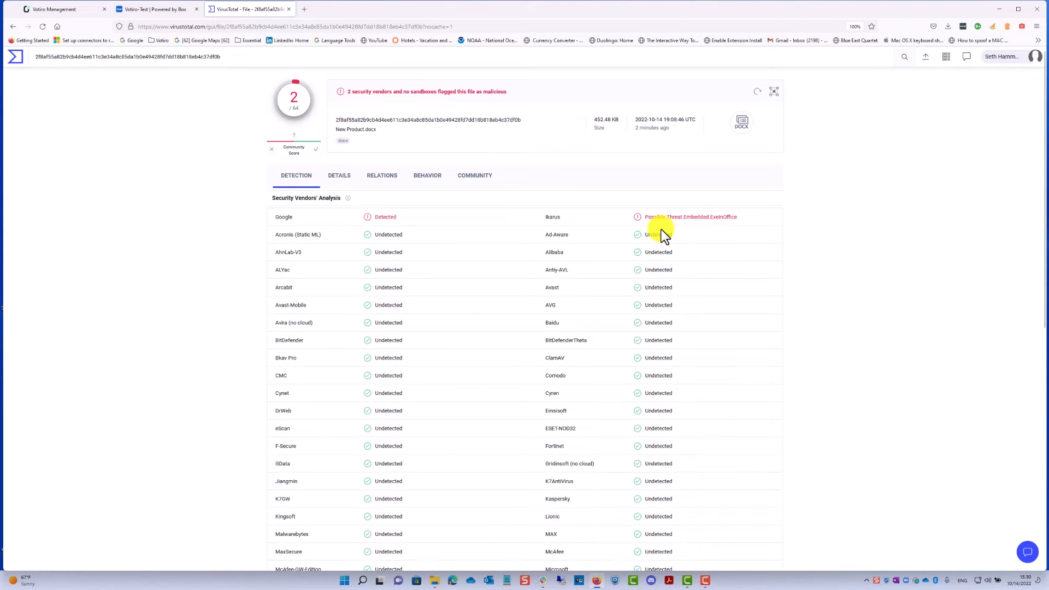
{"action": "scroll", "scroll_direction": "down", "scroll_amount": 3}
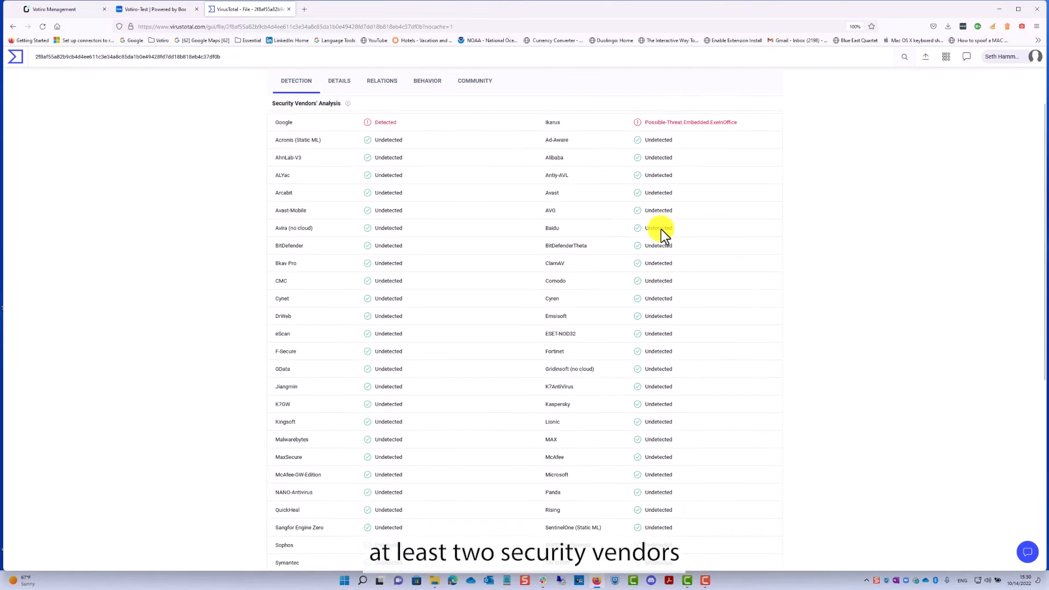
{"action": "scroll", "scroll_direction": "down", "scroll_amount": 3}
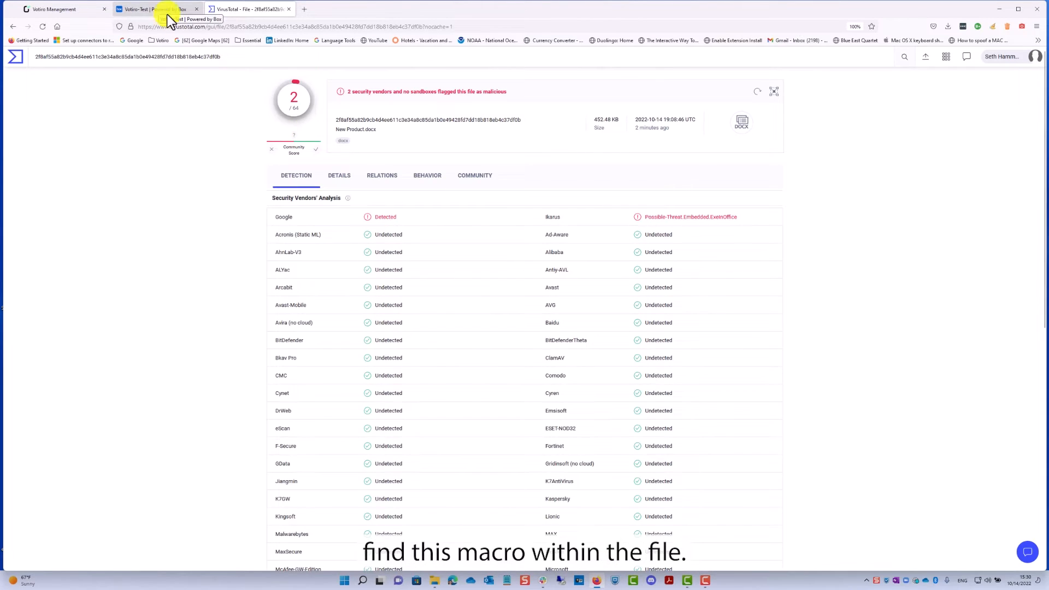
- Upload New Product.docx from the computer into the Votiro-Test Box folder
{"action": "left_click", "coordinate": [157, 8]}
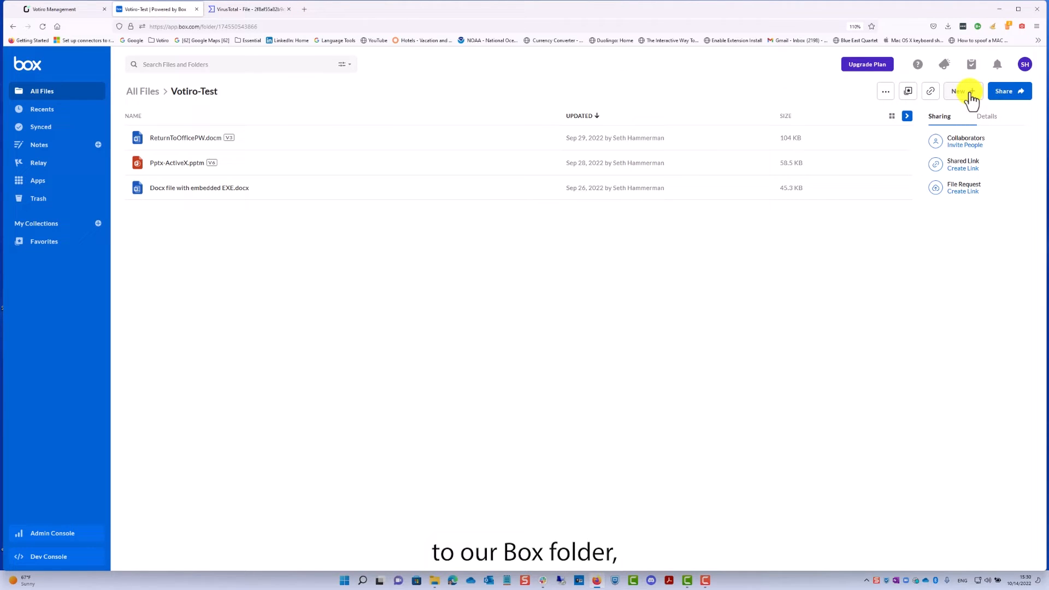
{"action": "left_click", "coordinate": [960, 91]}
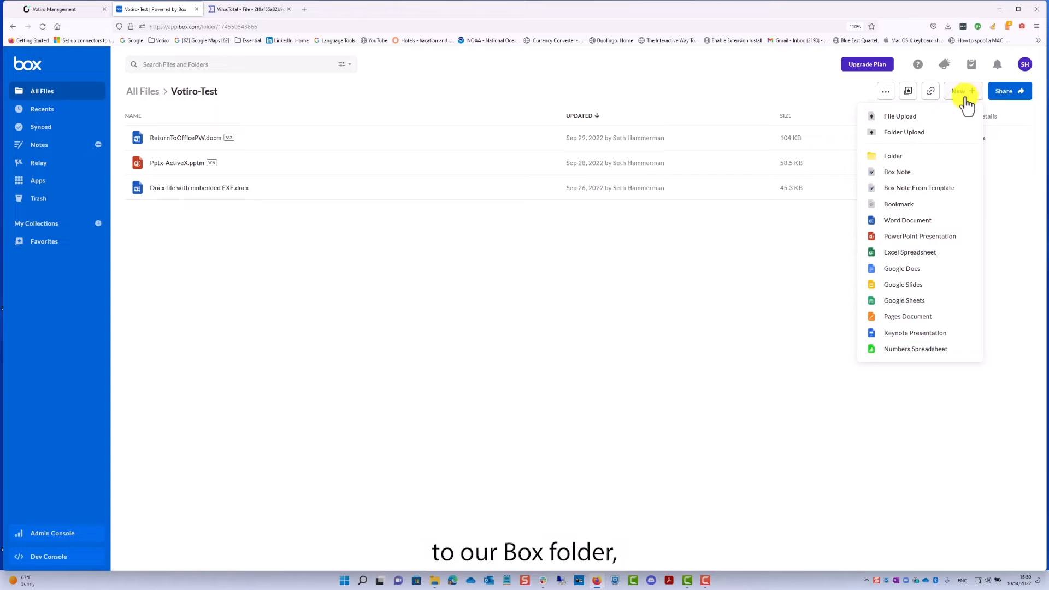
{"action": "left_click", "coordinate": [909, 90]}
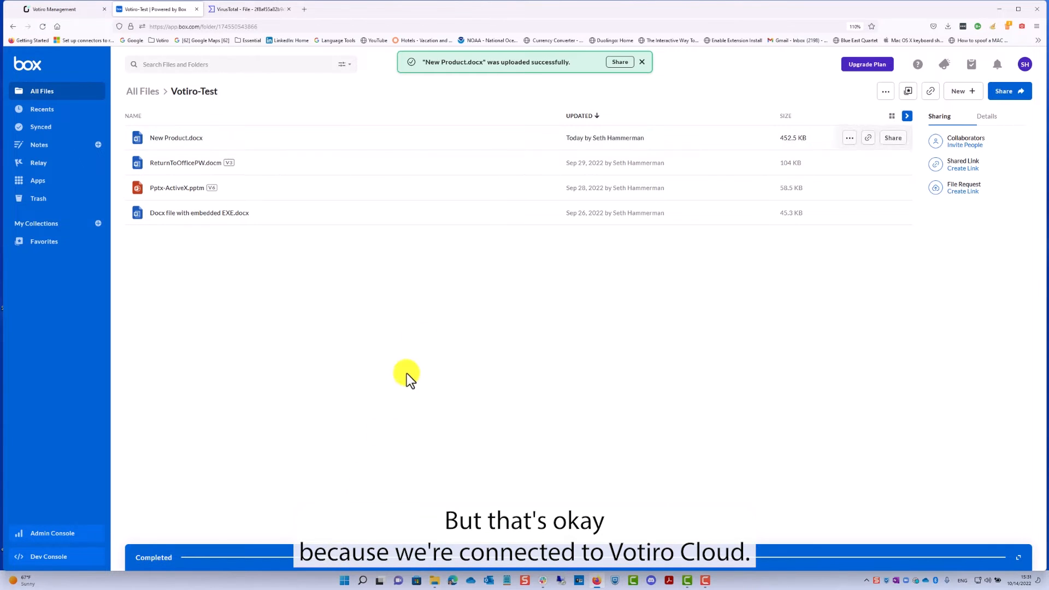
{"action": "mouse_move", "coordinate": [524, 74]}
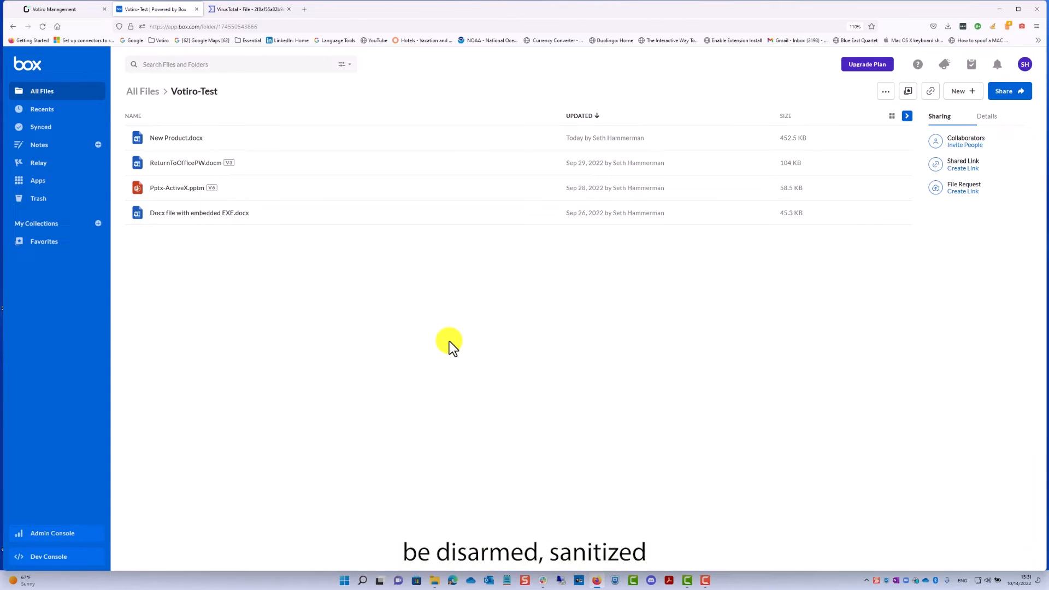
- View Votiro's Incoming Traffic breakdown of six channels, including Box Connector, then close it
{"action": "left_click", "coordinate": [60, 8]}
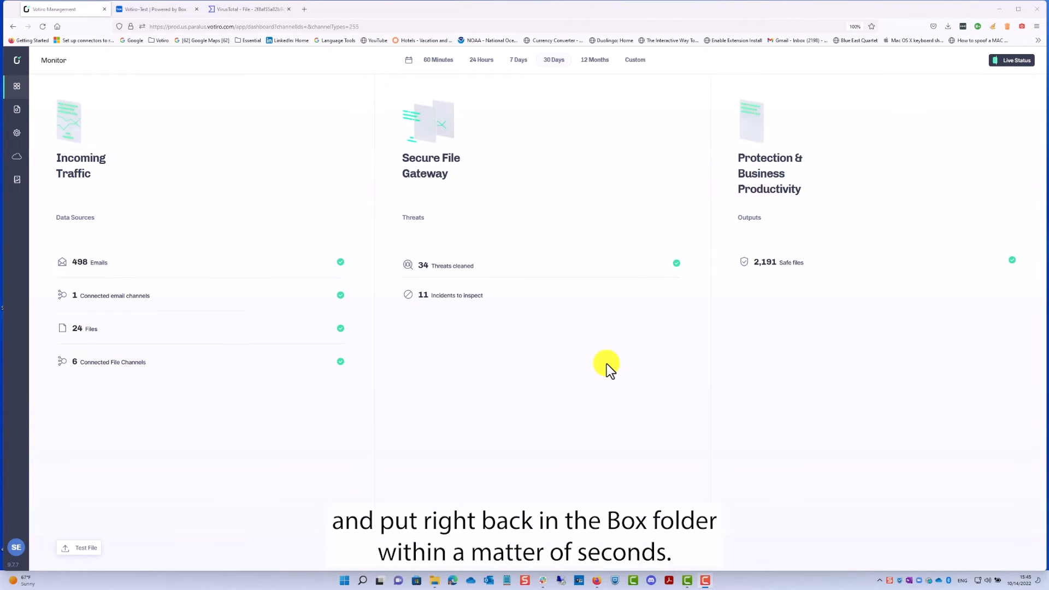
{"action": "mouse_move", "coordinate": [107, 181]}
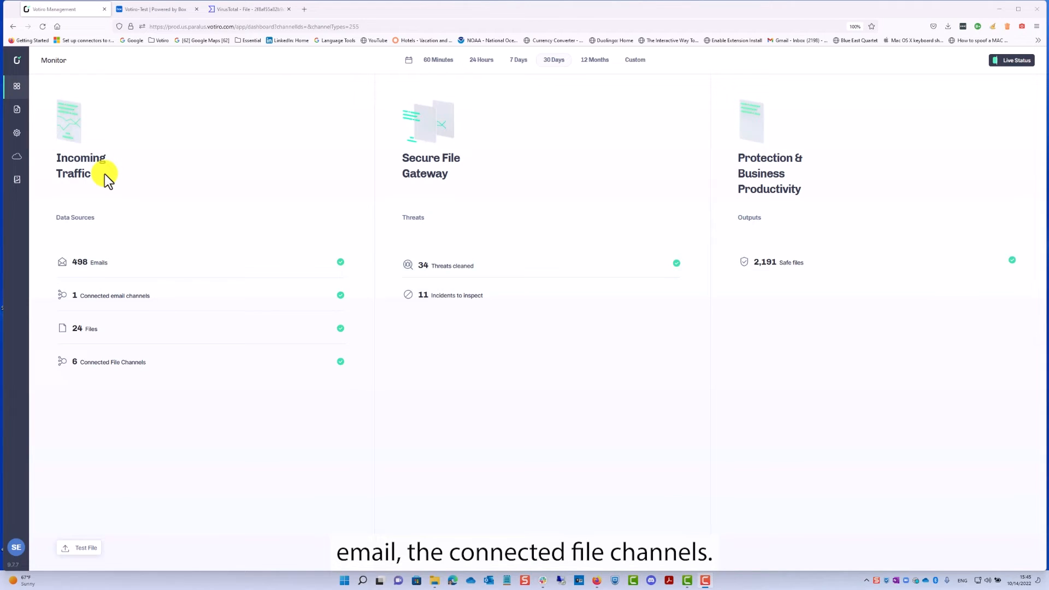
{"action": "left_click", "coordinate": [80, 165]}
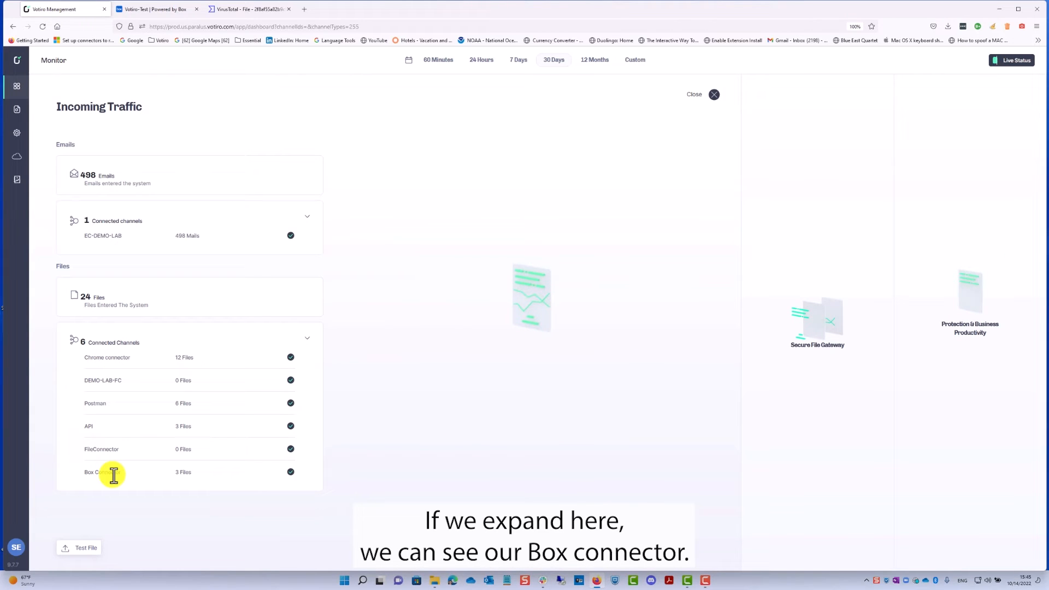
{"action": "mouse_move", "coordinate": [144, 464]}
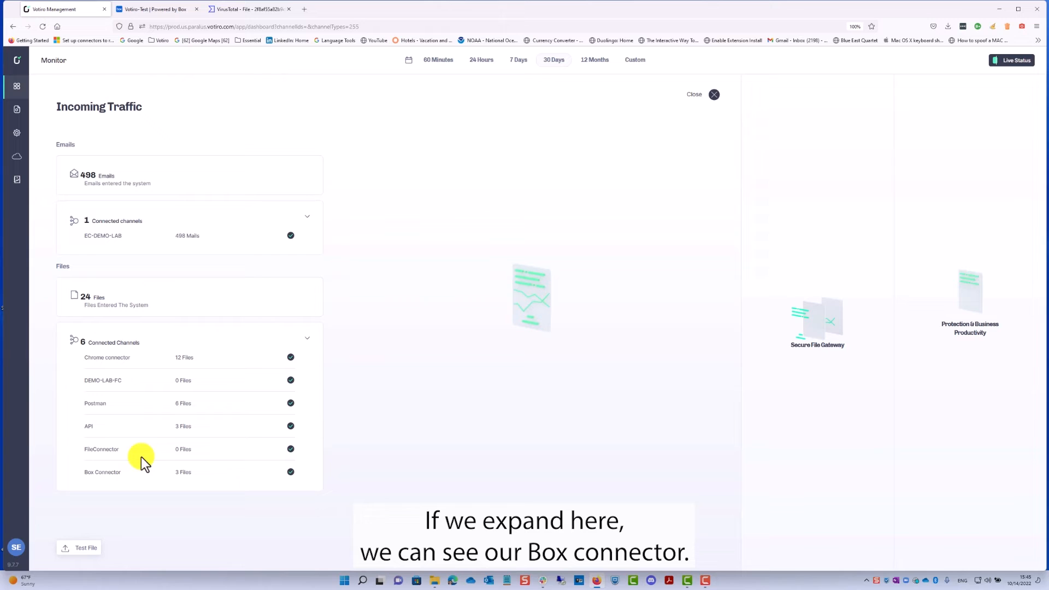
{"action": "left_click", "coordinate": [713, 95]}
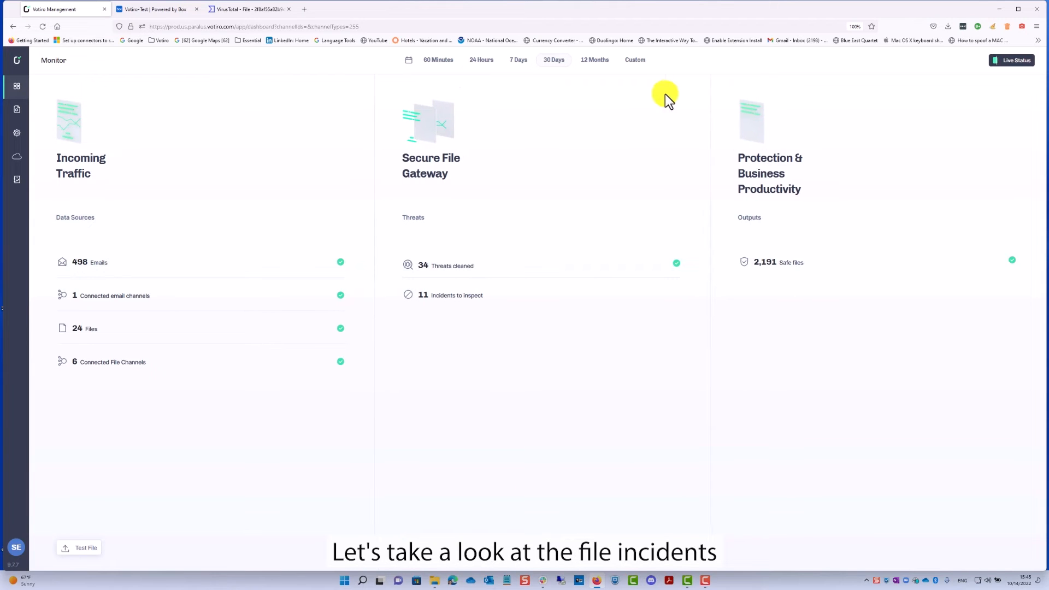
{"action": "mouse_move", "coordinate": [17, 109]}
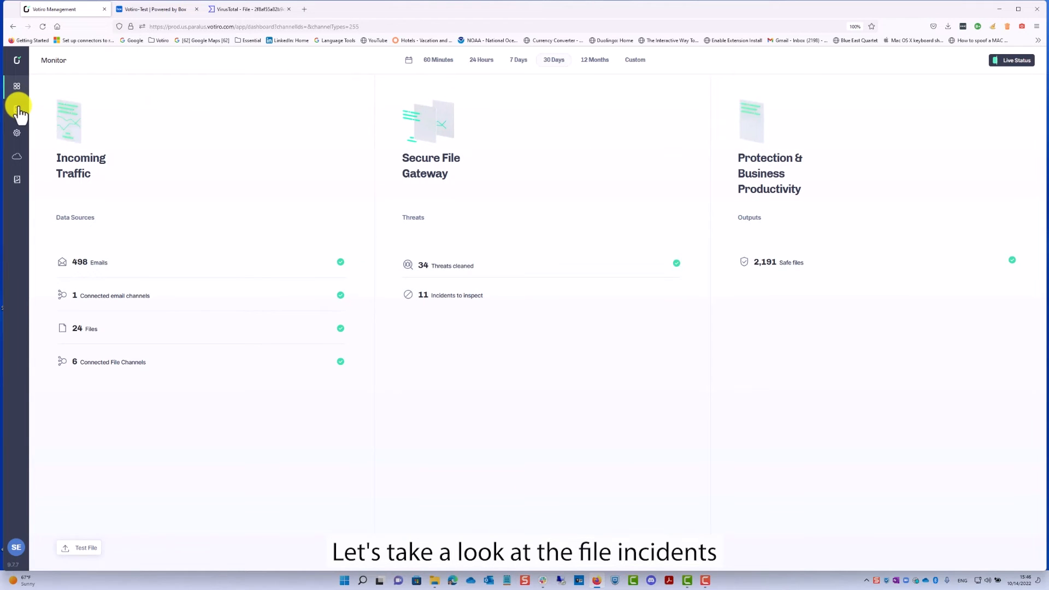
- Open the New Product.docx incident and browse its file tree down to the zipped executable
{"action": "left_click", "coordinate": [15, 106]}
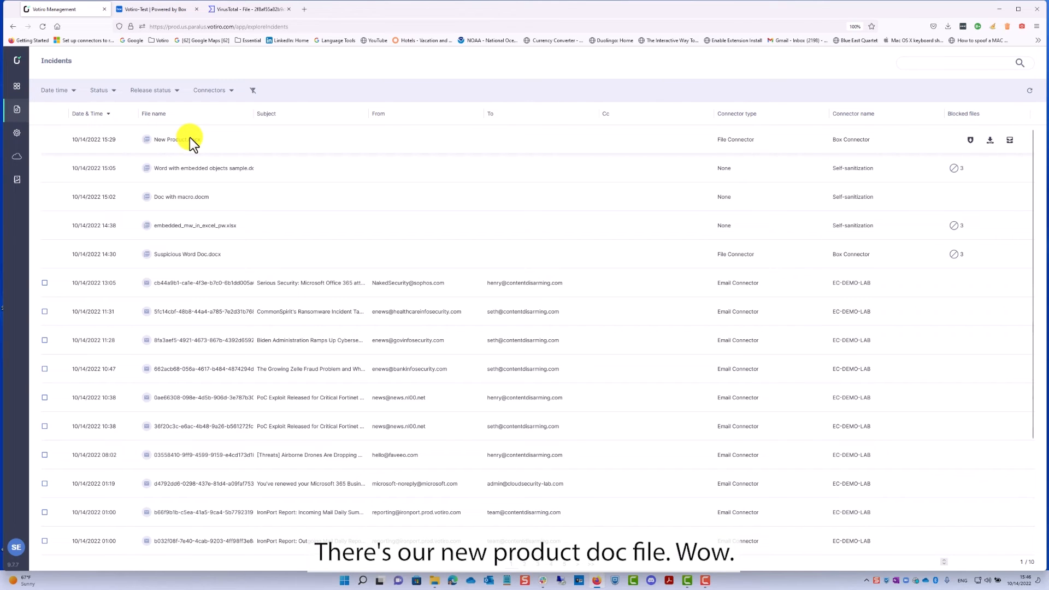
{"action": "left_click", "coordinate": [169, 139]}
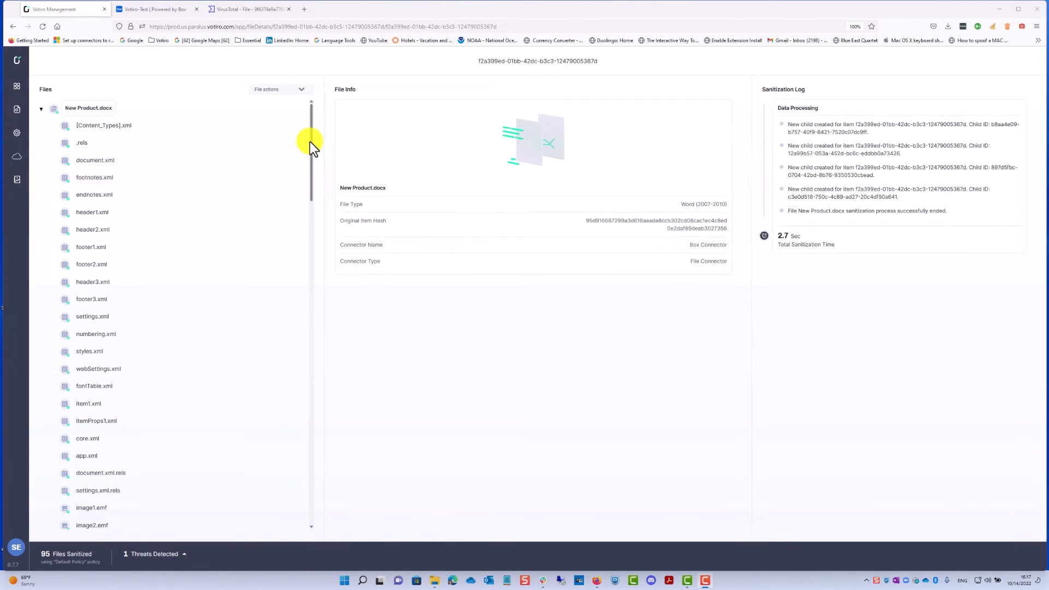
{"action": "scroll", "scroll_direction": "down", "scroll_amount": 3}
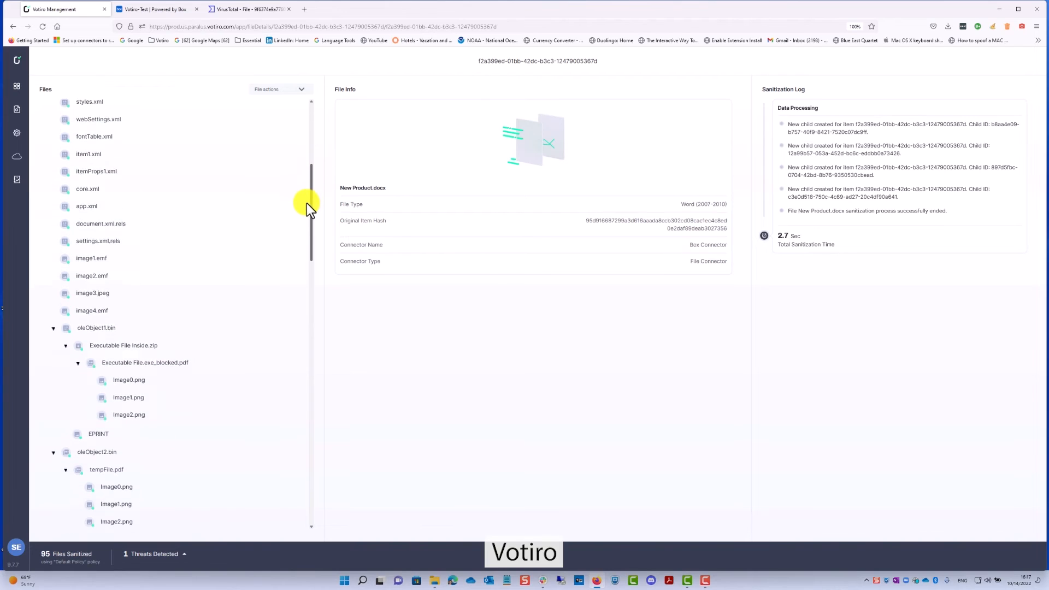
{"action": "scroll", "scroll_direction": "down", "scroll_amount": 3}
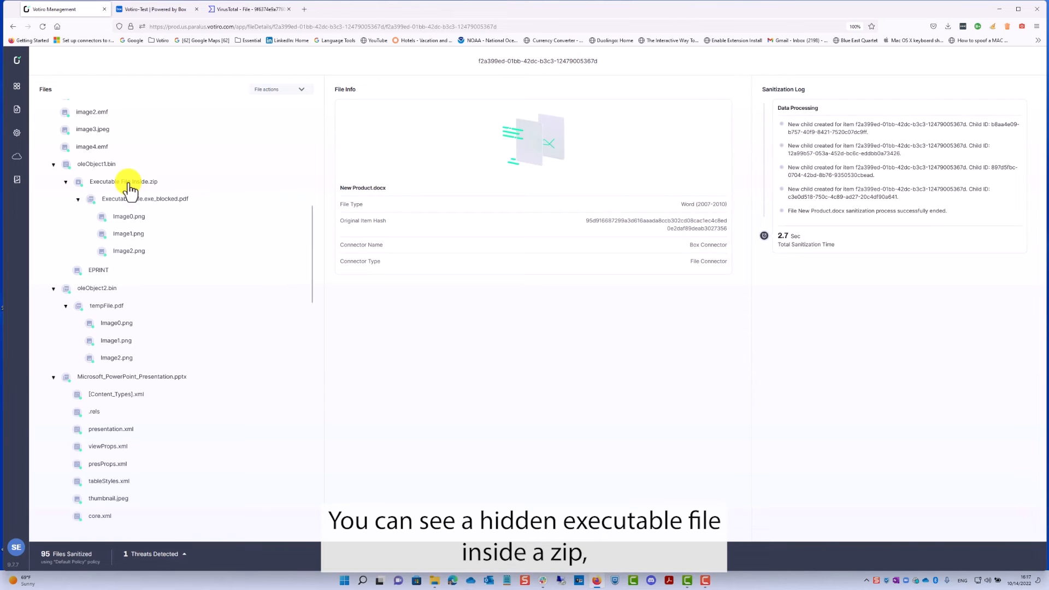
{"action": "scroll", "scroll_direction": "down", "scroll_amount": 3}
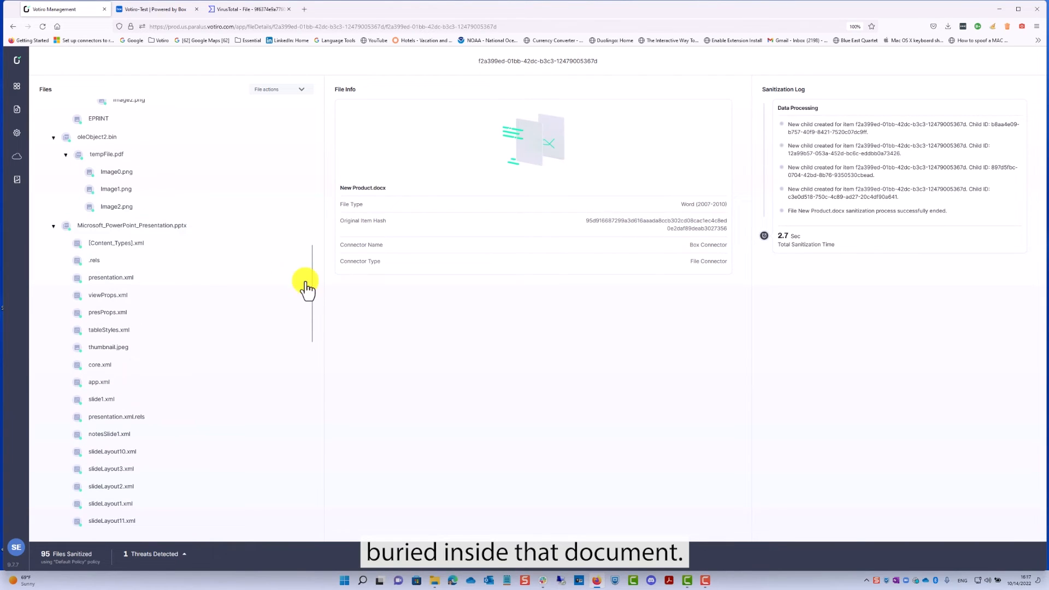
{"action": "scroll", "scroll_direction": "down", "scroll_amount": 3}
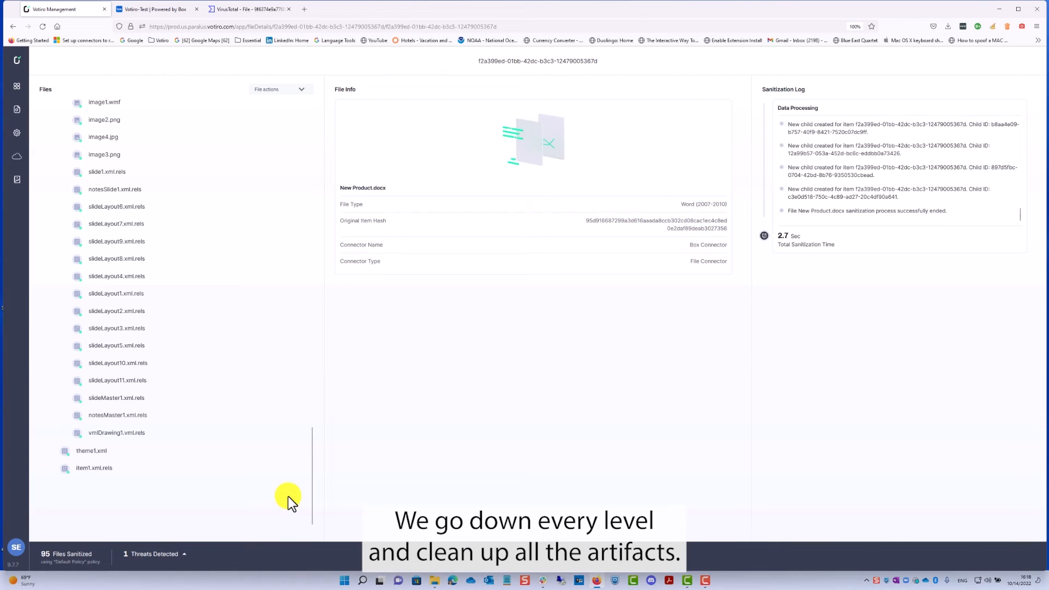
{"action": "mouse_move", "coordinate": [1026, 126]}
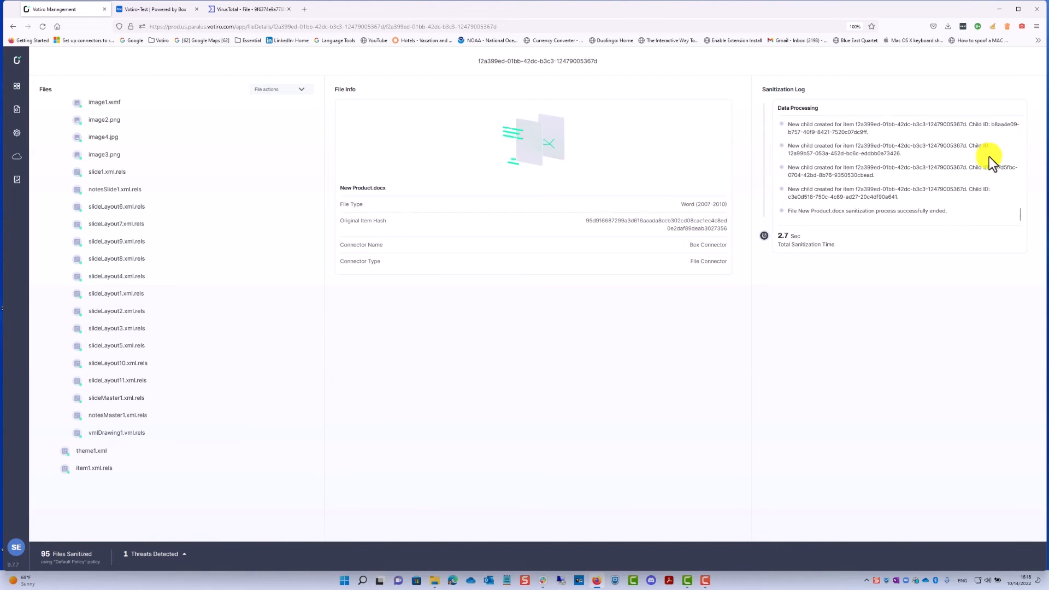
- Open the More Options menu for New Product.docx, version 2, in Box
{"action": "left_click", "coordinate": [157, 9]}
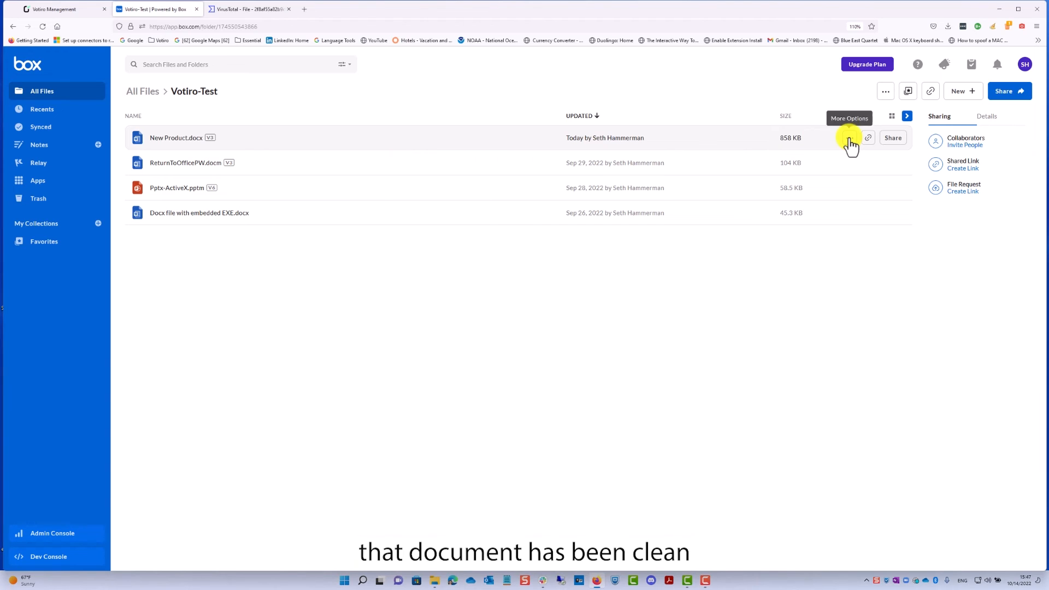
{"action": "left_click", "coordinate": [850, 138]}
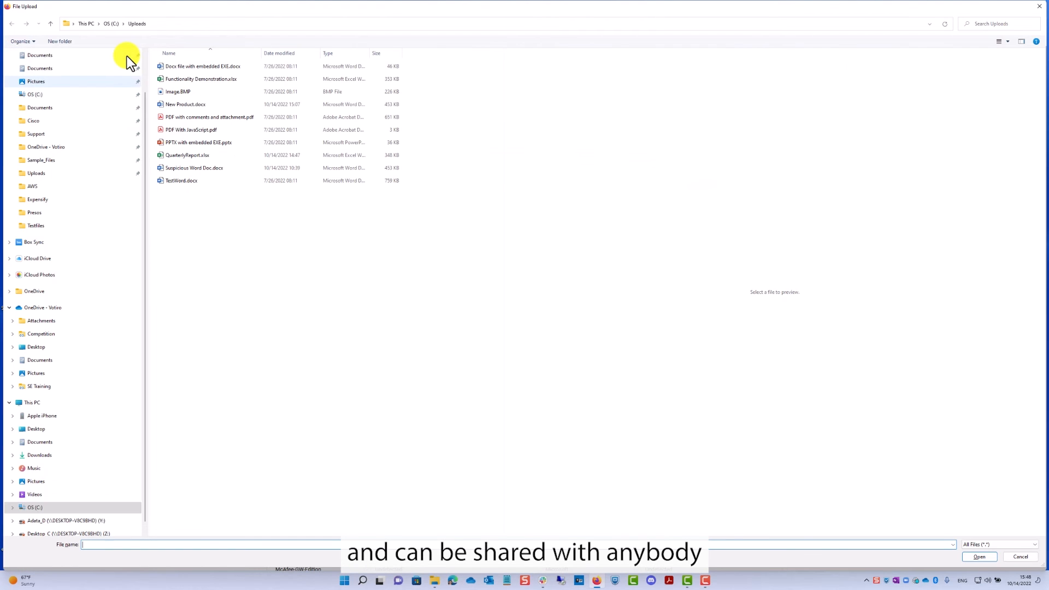
- Upload New Product.docx from Downloads to VirusTotal and confirm the scan
{"action": "left_click", "coordinate": [40, 67]}
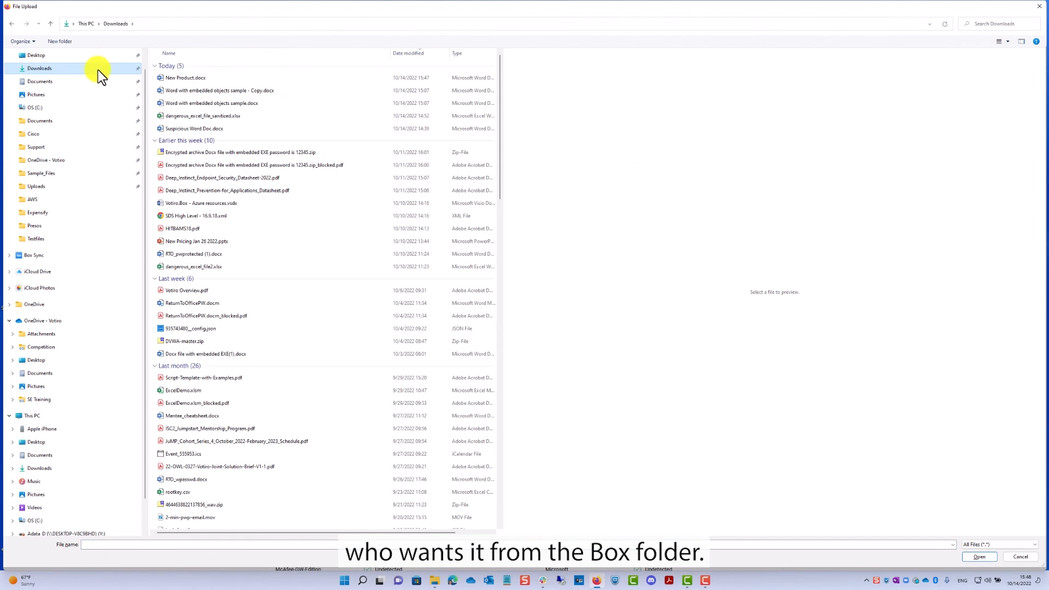
{"action": "left_click", "coordinate": [185, 77]}
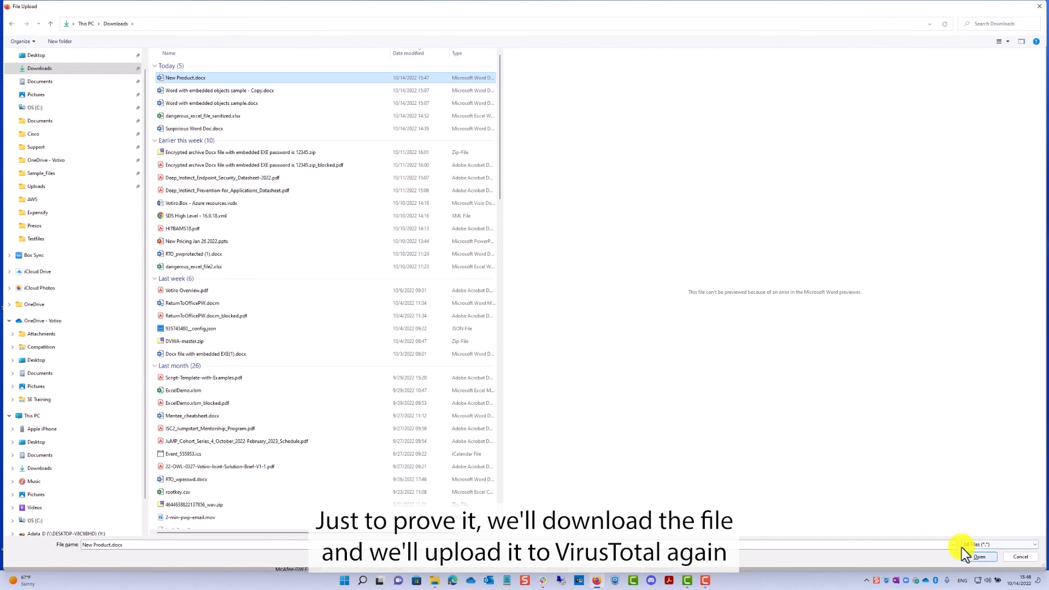
{"action": "left_click", "coordinate": [979, 556]}
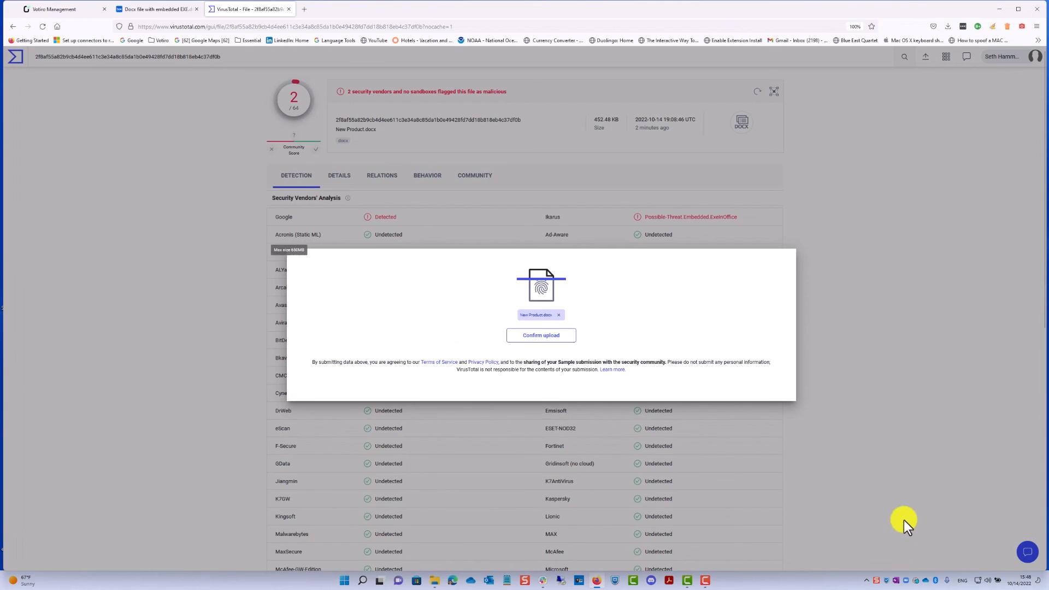
{"action": "left_click", "coordinate": [540, 334]}
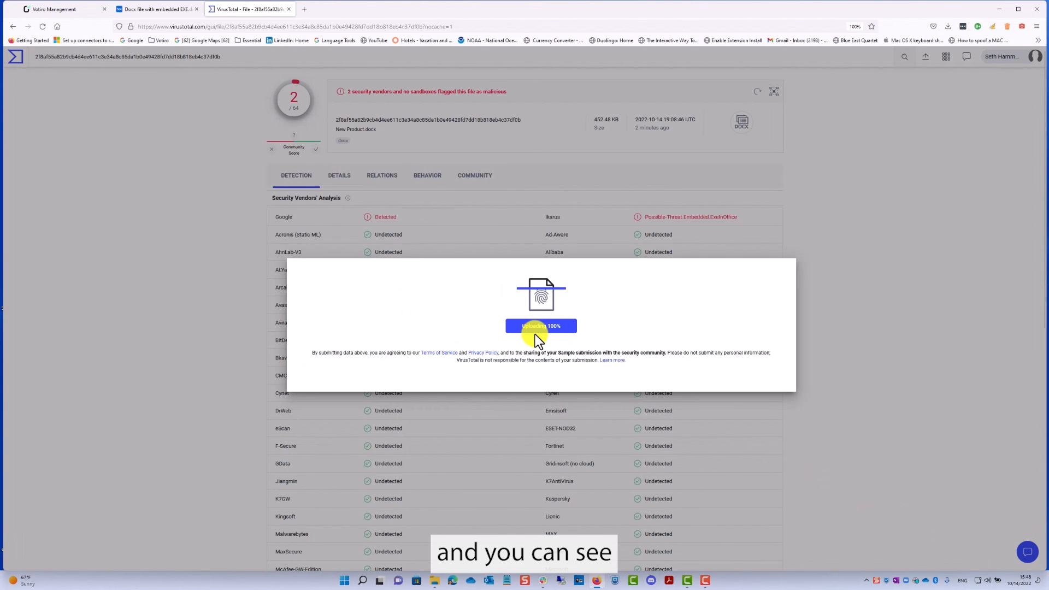
{"action": "left_click", "coordinate": [541, 325]}
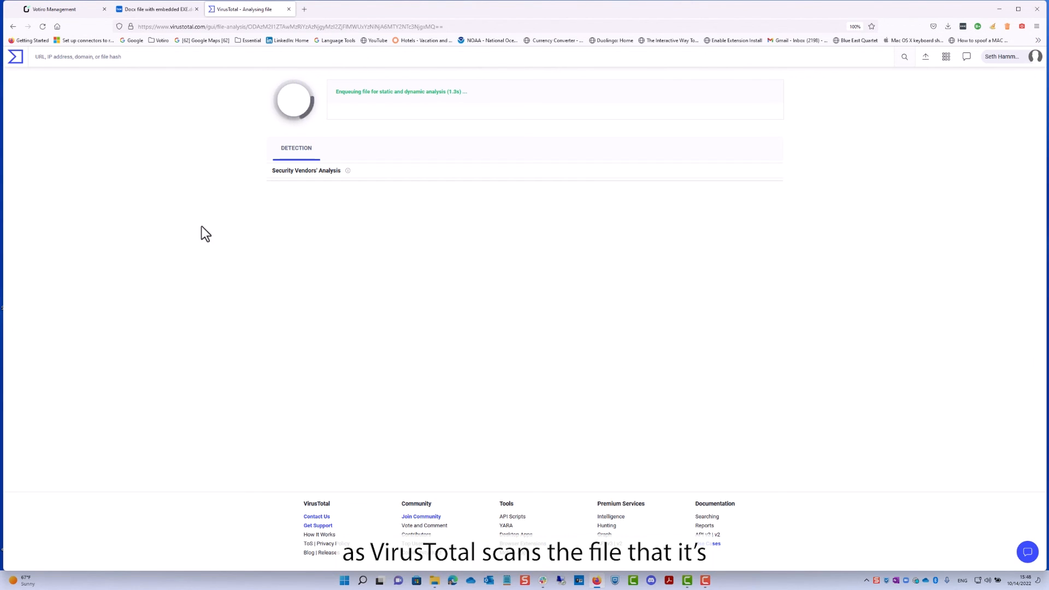